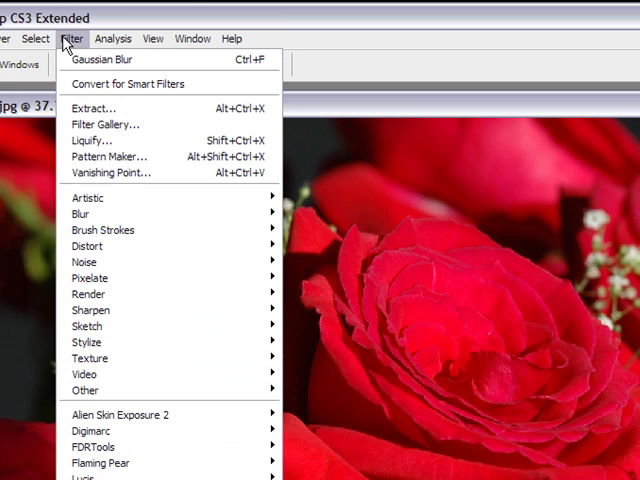
mouse_move(167, 213)
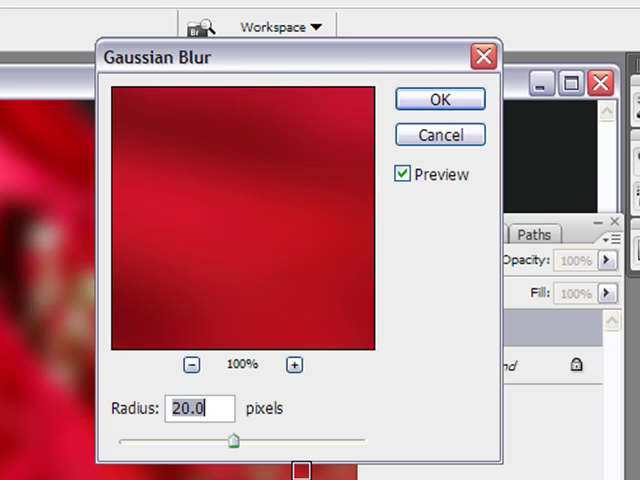
mouse_move(405, 378)
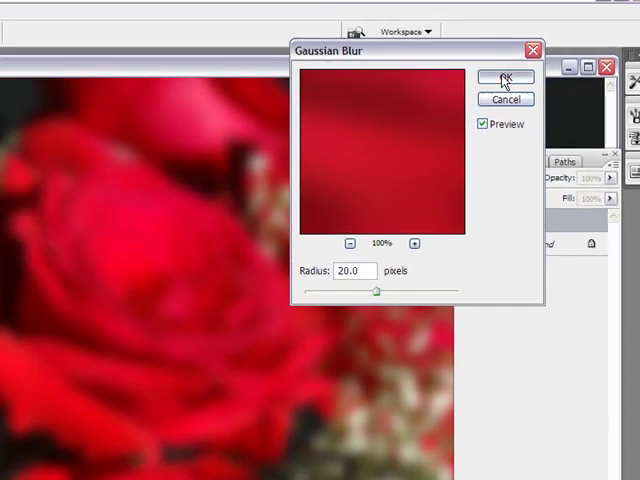
Apply a 20-pixel Gaussian blur to the duplicate roses layer
click(505, 78)
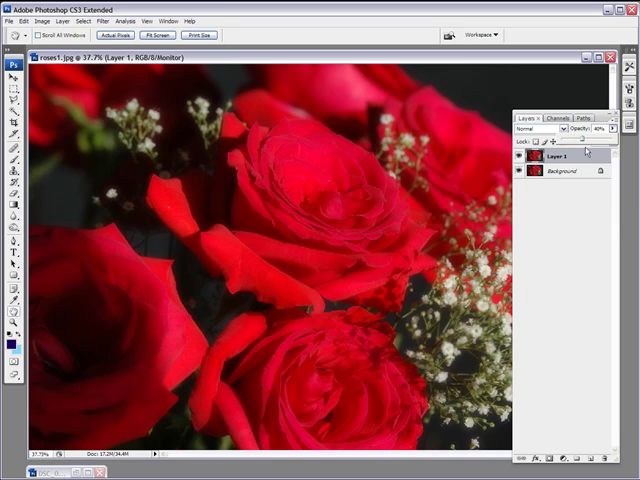
Lower Layer 1 to 40% opacity and hide it to compare
click(518, 156)
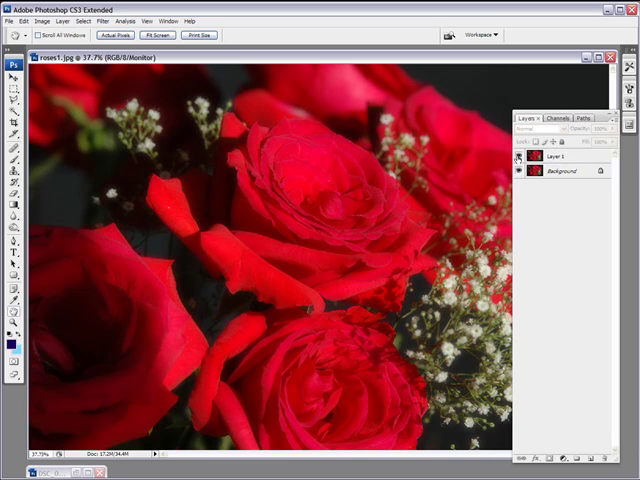
click(521, 158)
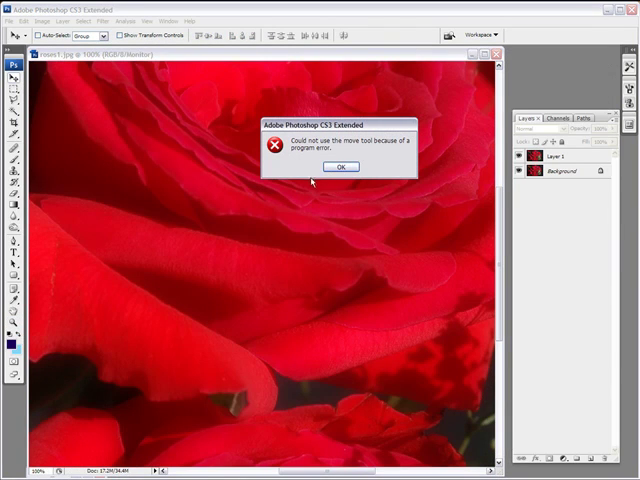
Dismiss the move tool error, zoom to 100% on the petals, and select Background
click(340, 167)
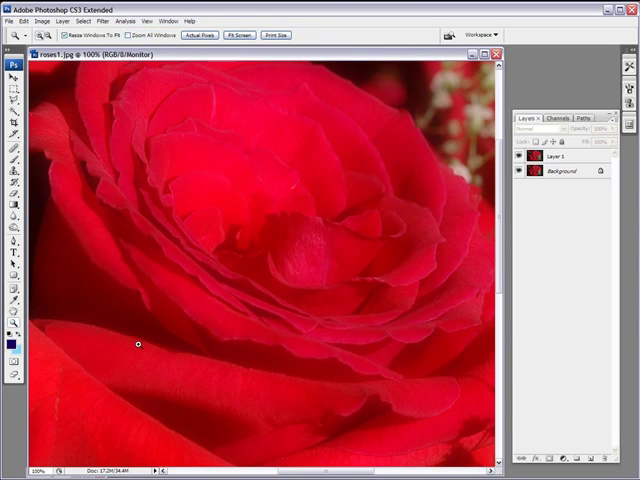
mouse_move(413, 247)
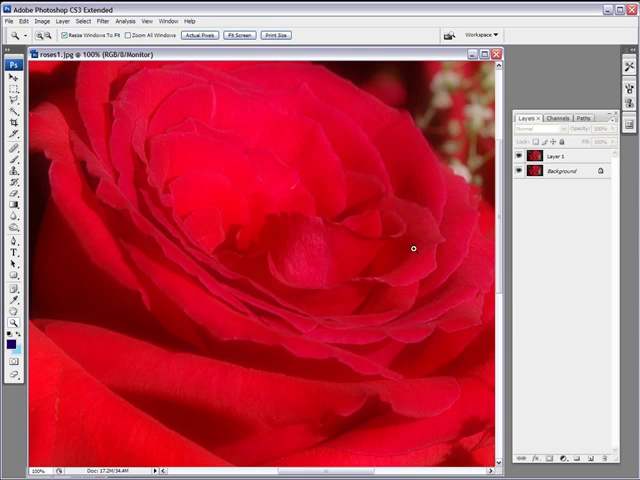
click(519, 160)
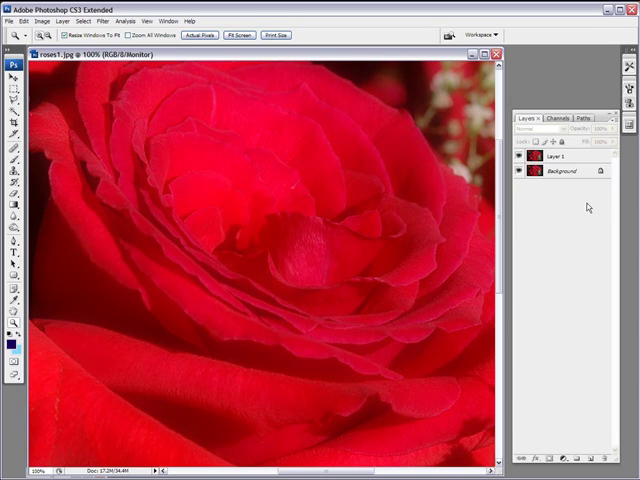
click(560, 181)
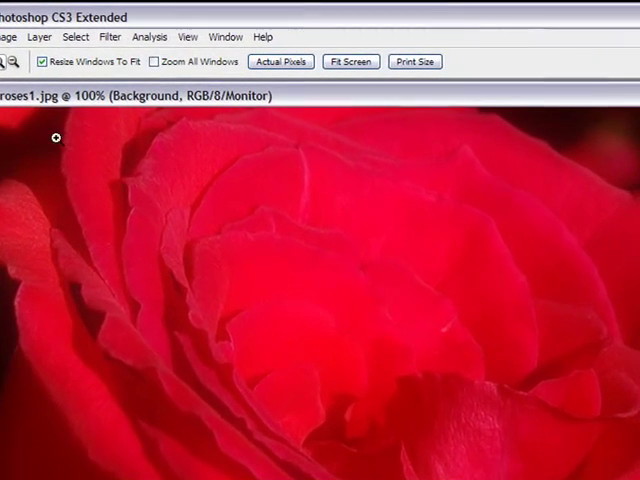
click(109, 36)
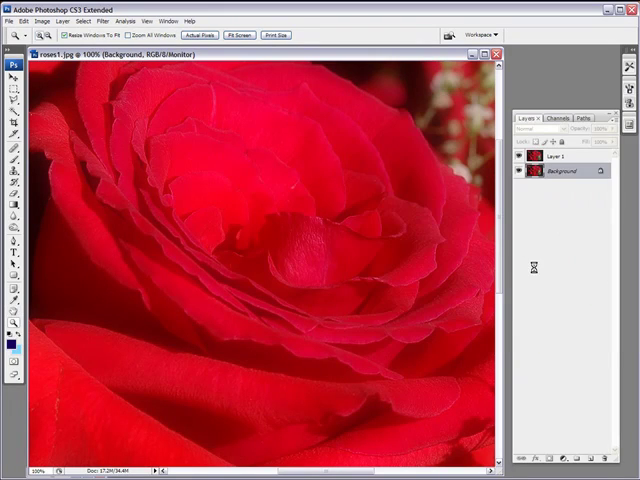
click(519, 157)
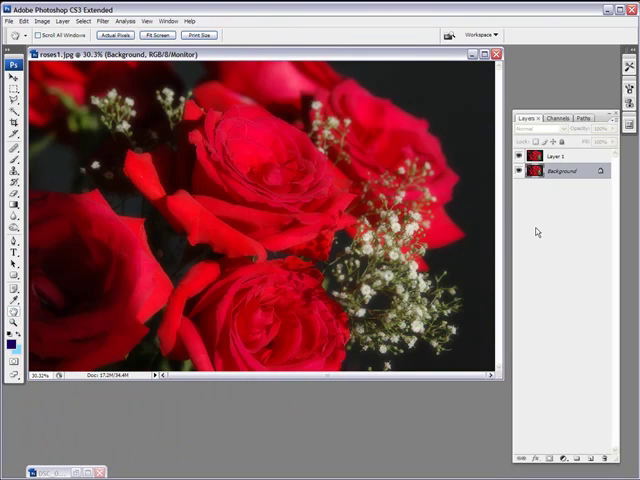
Fit the whole roses image on screen with the Hand tool
click(518, 157)
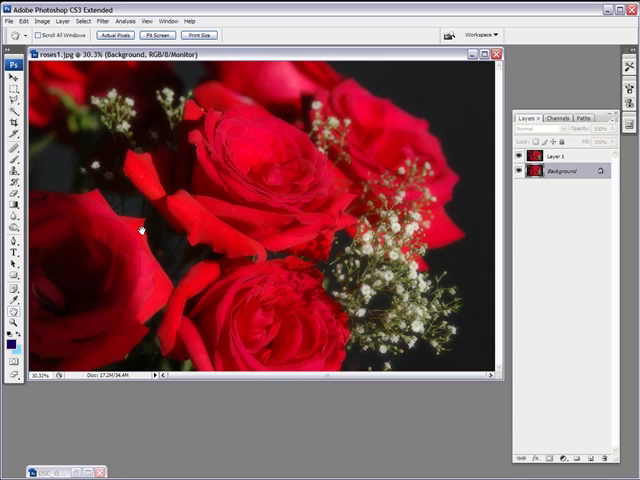
mouse_move(470, 222)
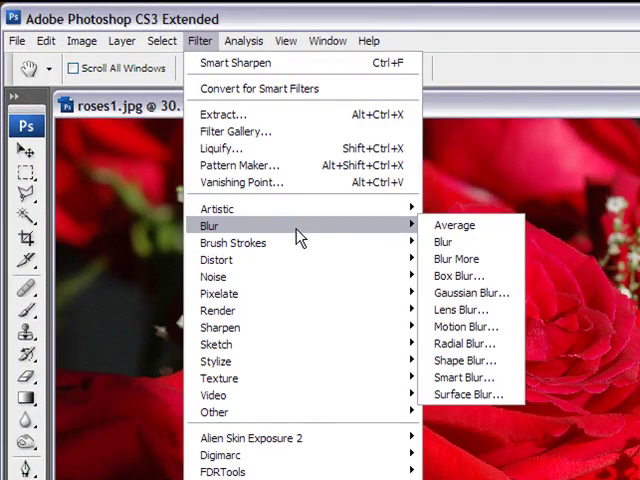
Gaussian-blur Layer 1, open its blend modes, and toggle its visibility to compare
click(464, 292)
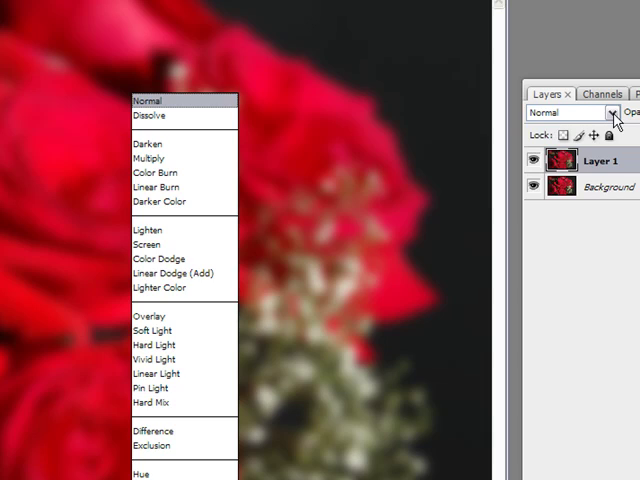
click(150, 315)
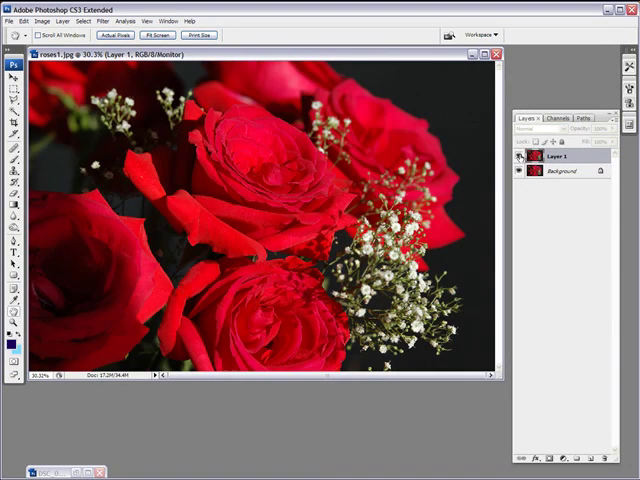
click(535, 129)
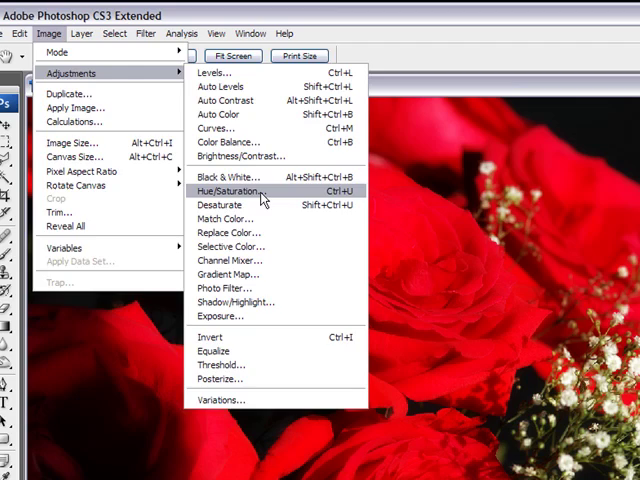
Drag the Hue/Saturation Saturation slider to -30
click(228, 191)
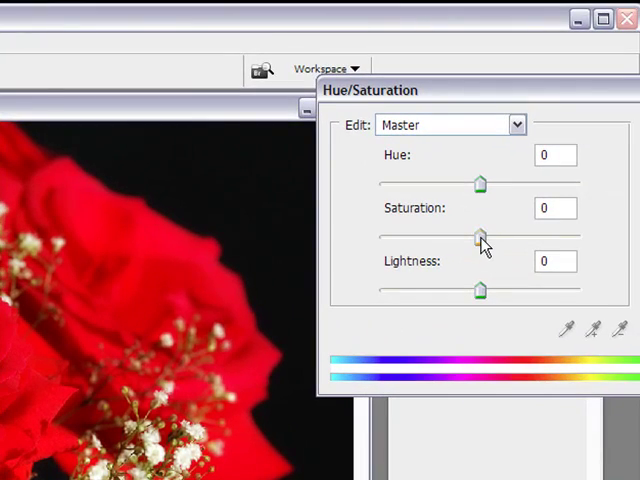
drag(480, 233, 447, 237)
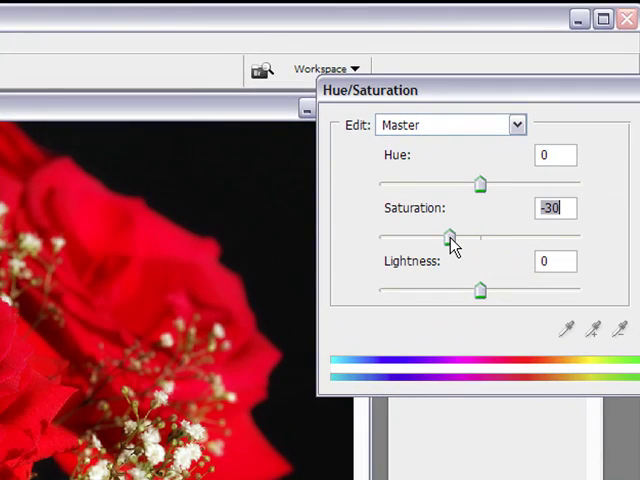
drag(448, 237, 432, 237)
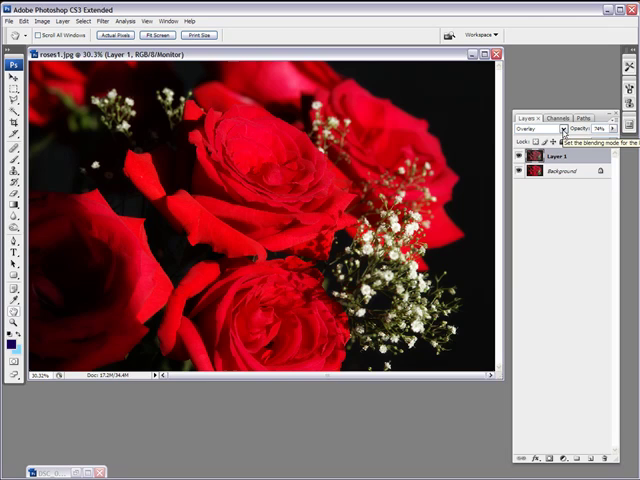
Switch Layer 1's blend mode from Overlay to Soft Light
click(540, 128)
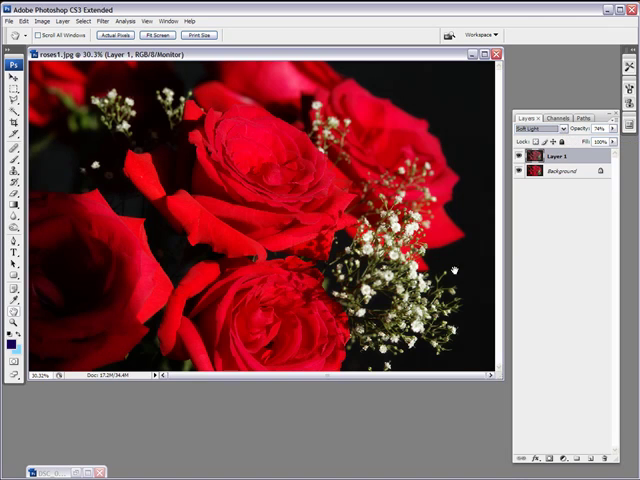
mouse_move(526, 266)
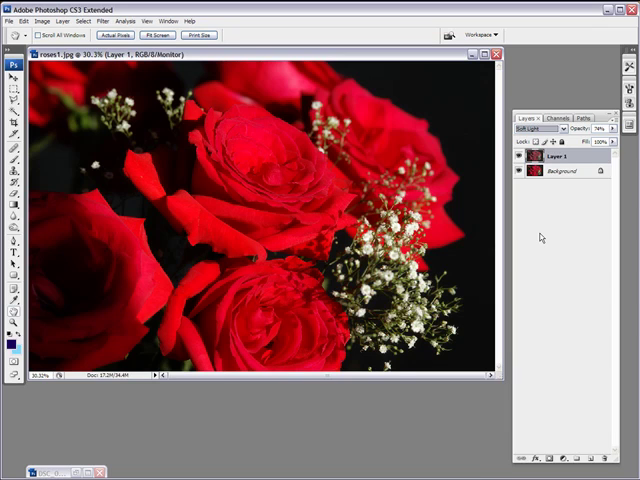
mouse_move(490, 78)
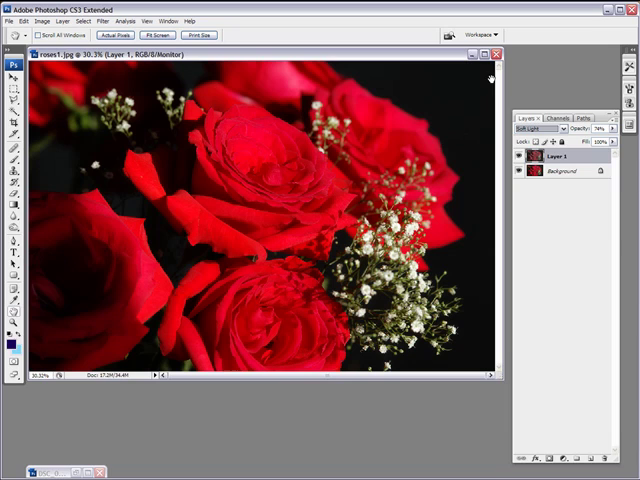
Close the roses document and discard its changes
click(497, 54)
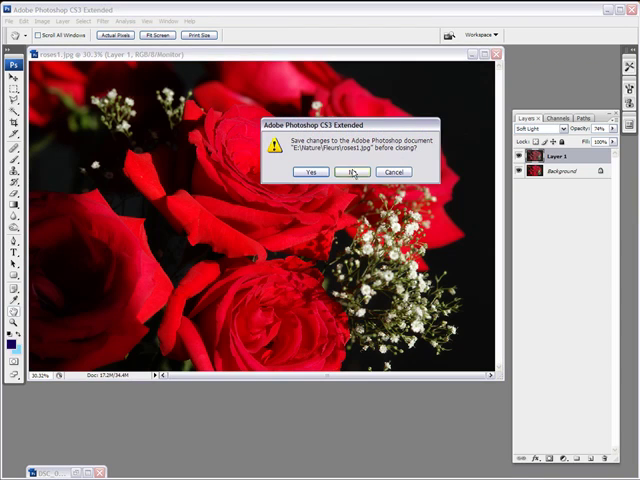
click(351, 171)
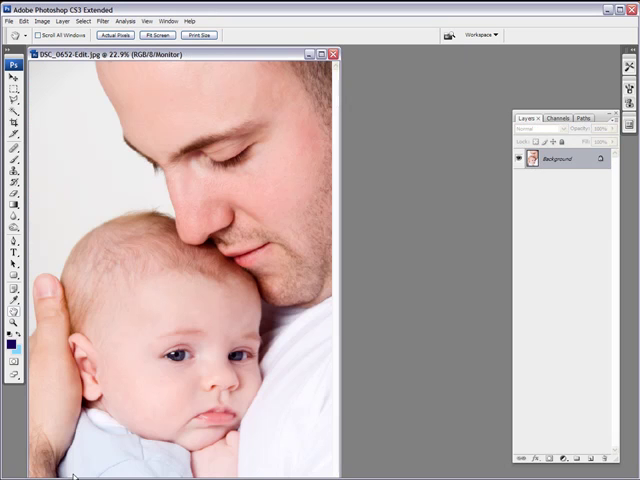
mouse_move(120, 54)
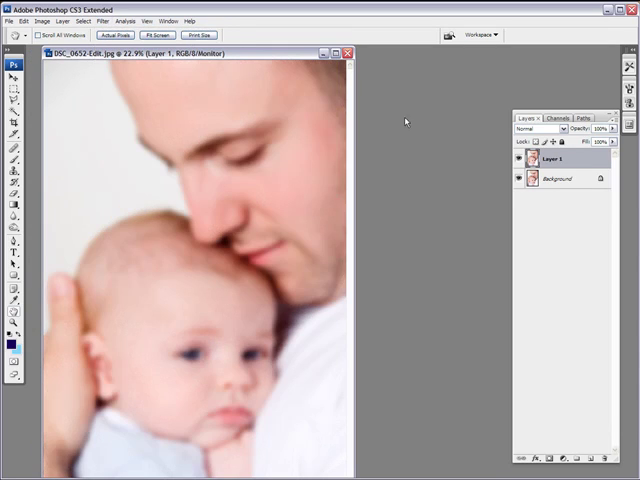
Set the blurred portrait layer's blend mode to Overlay
click(535, 129)
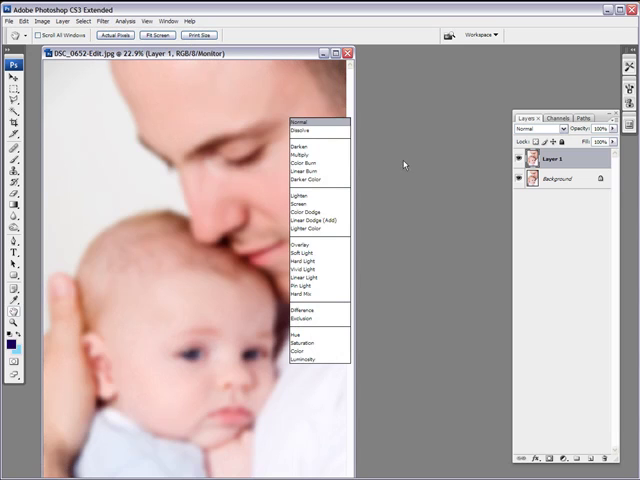
click(299, 245)
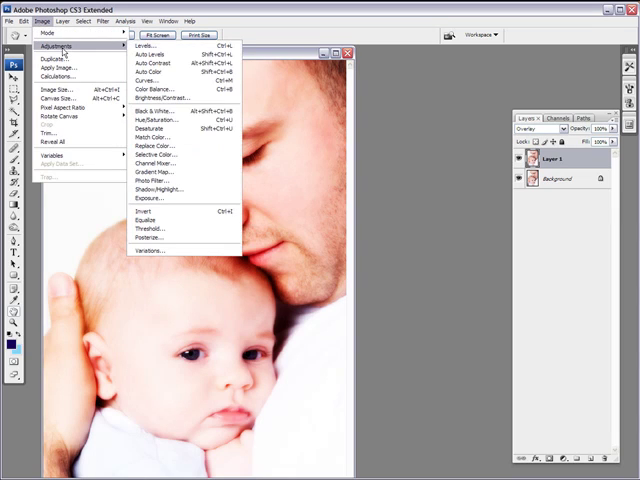
mouse_move(147, 81)
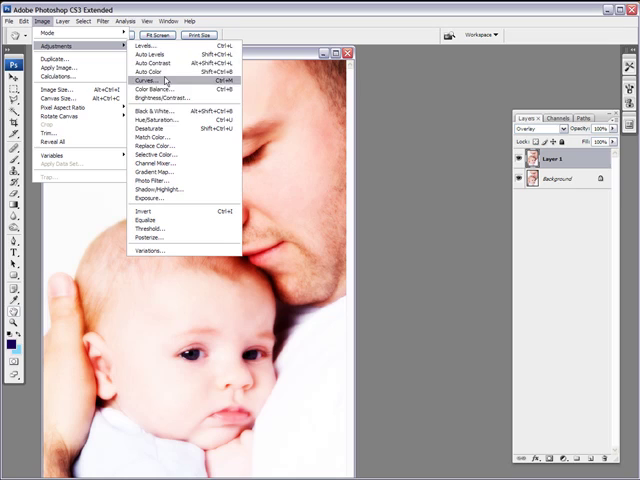
Open Image > Adjustments > Hue/Saturation on the portrait's glow layer
click(157, 119)
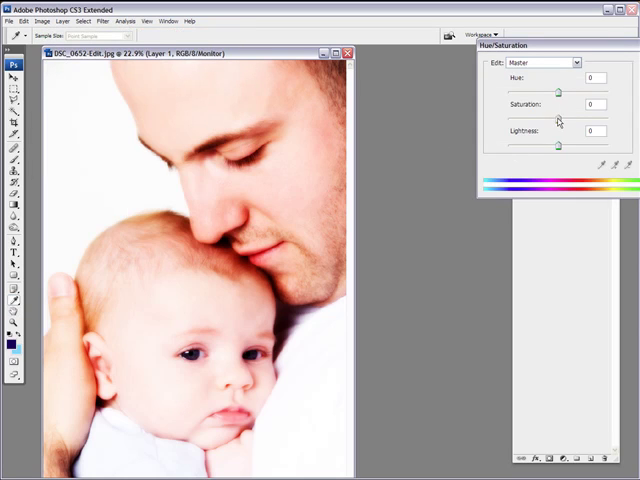